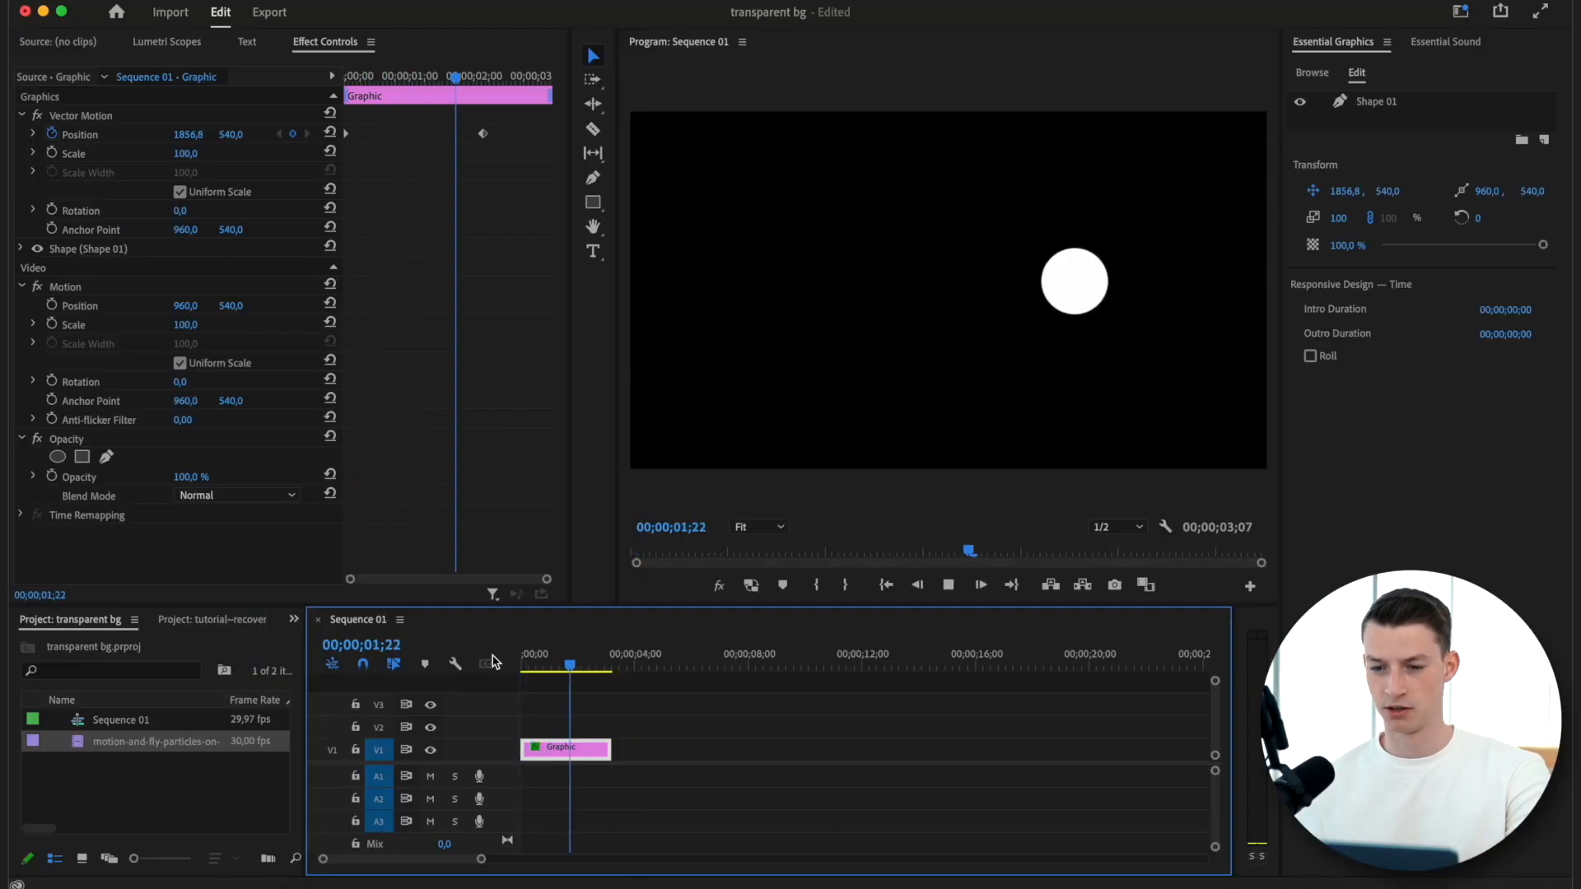
Switch the sequence export format from H.264 to QuickTime (.mov)
left_click_drag(570, 654, 552, 654)
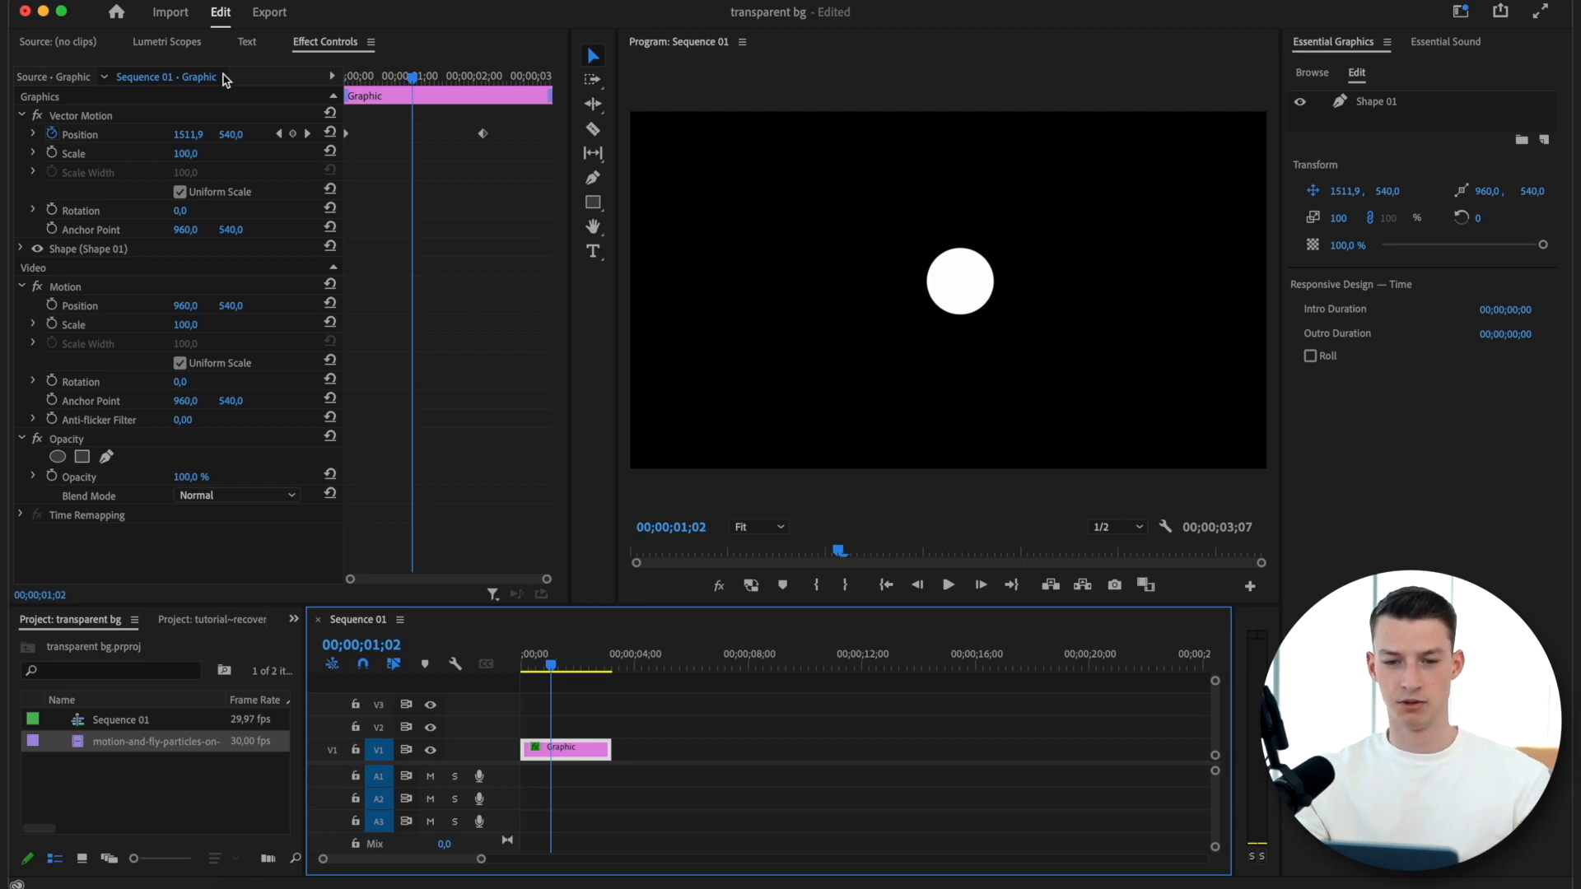
left_click(269, 12)
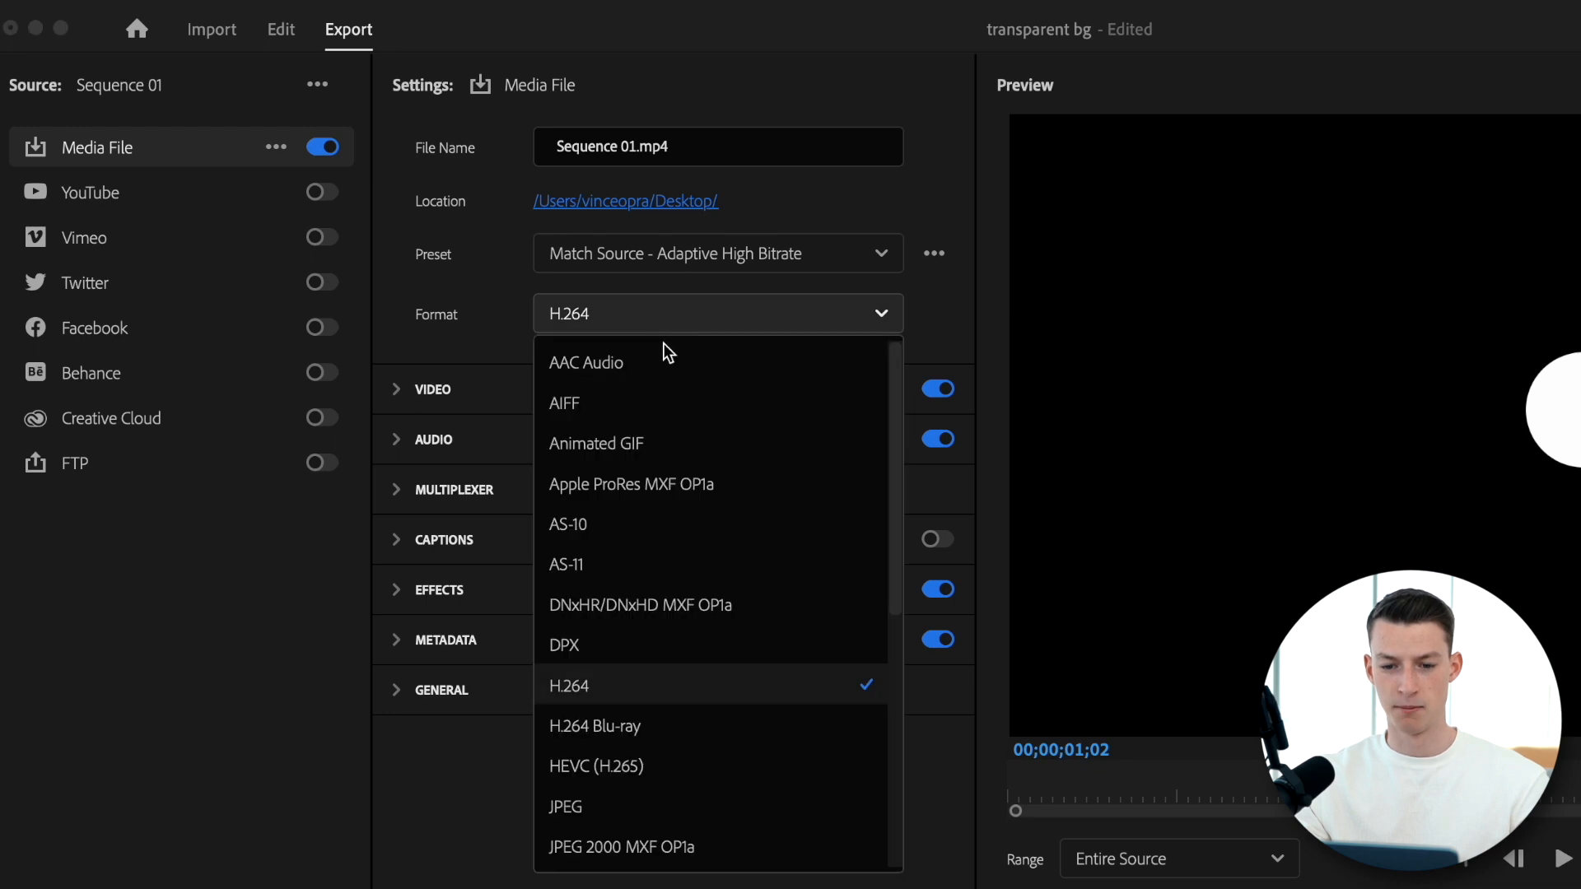
scroll("down", 3)
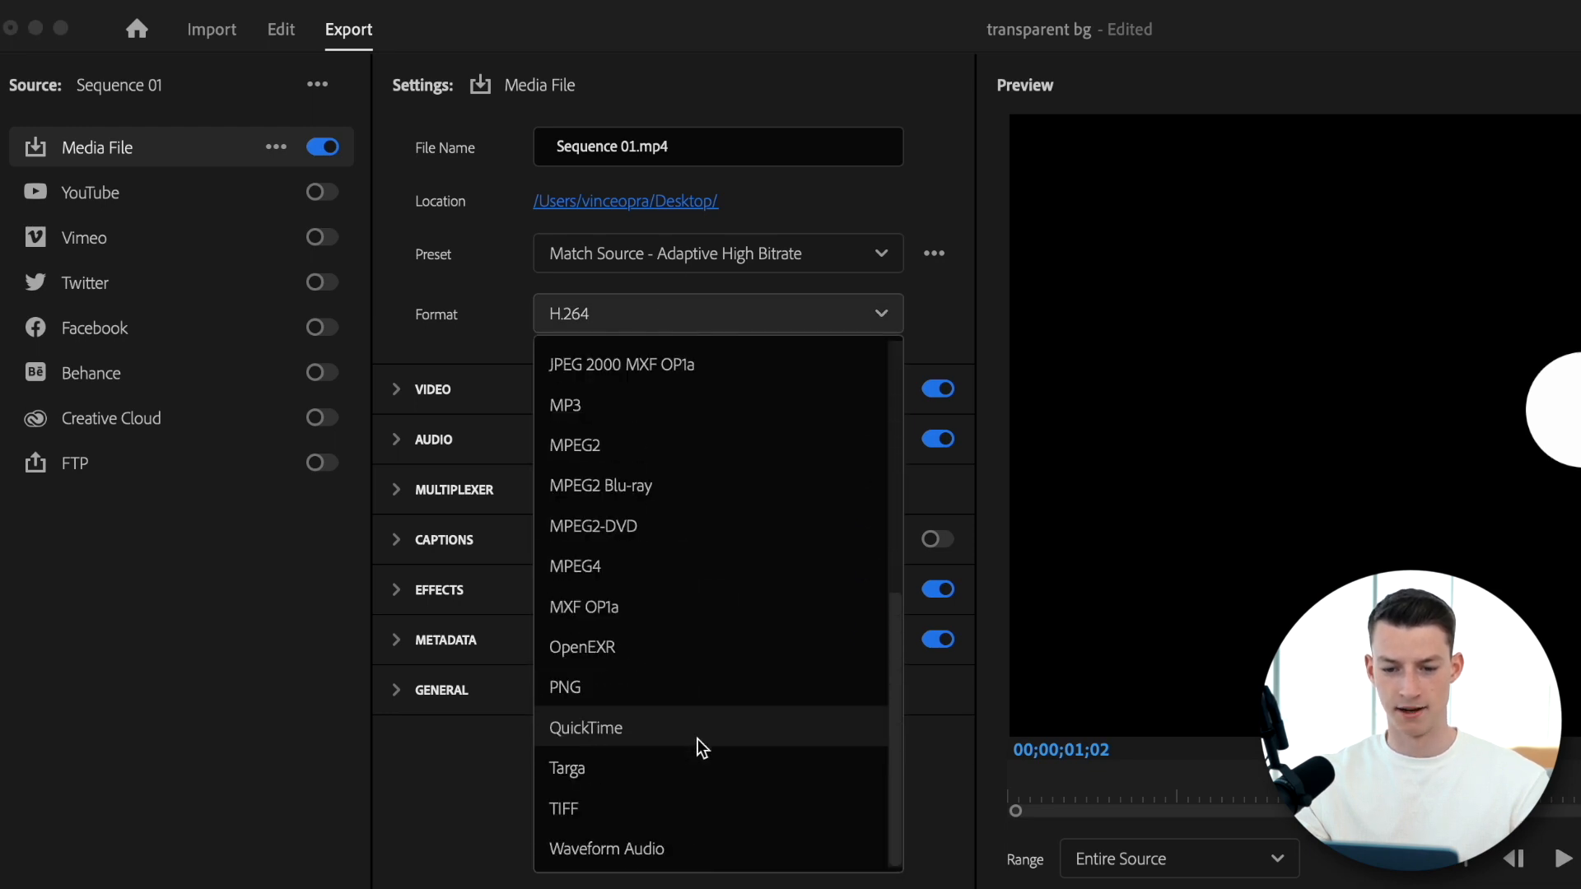
mouse_move(675, 738)
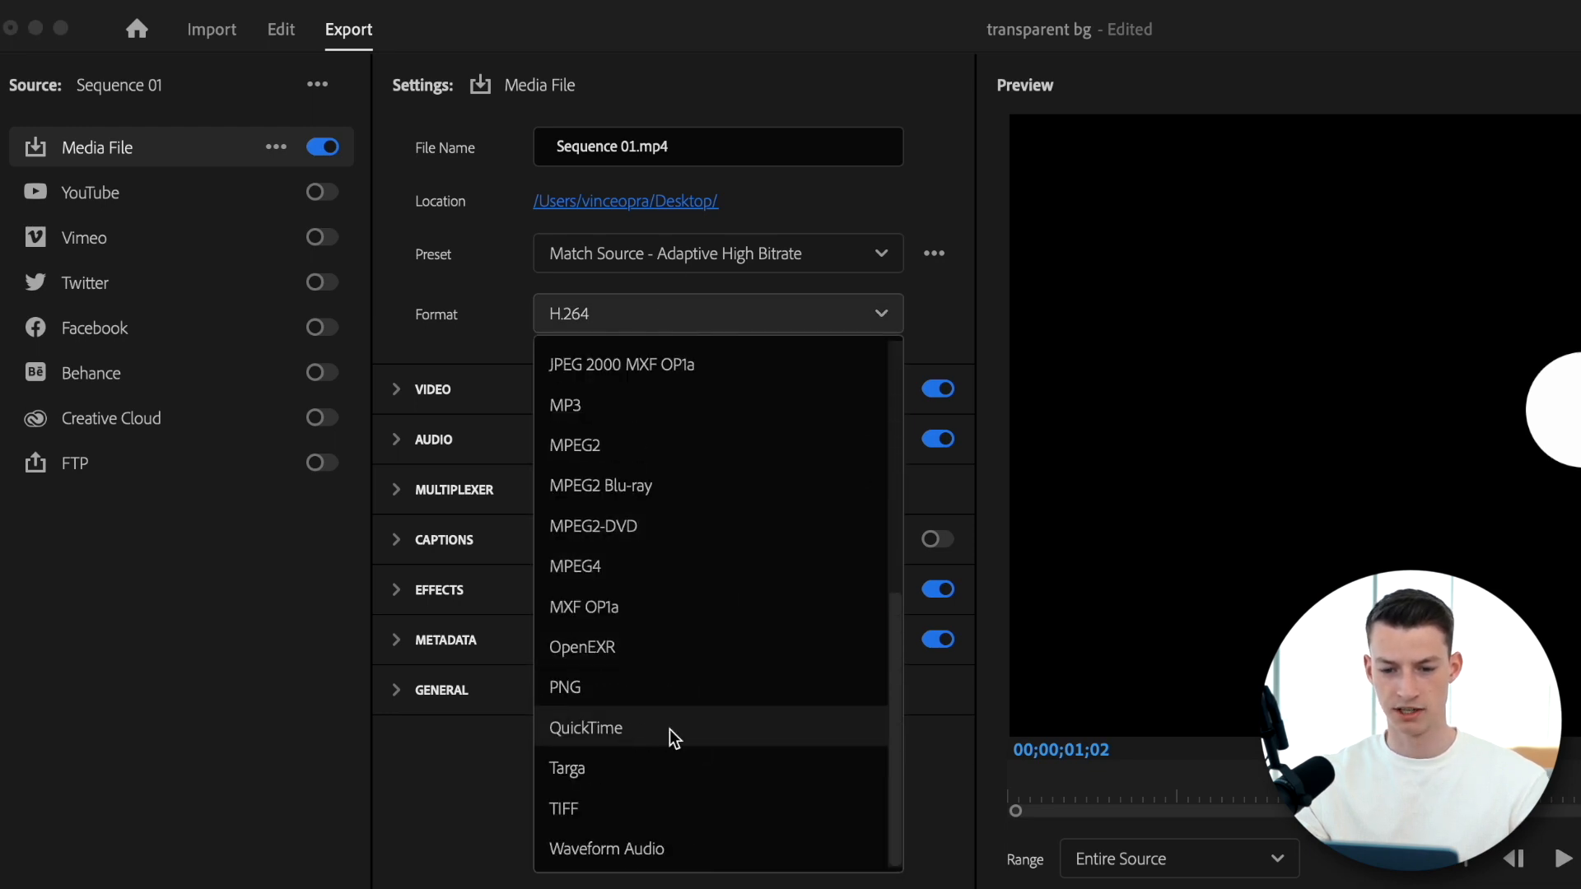
left_click(585, 726)
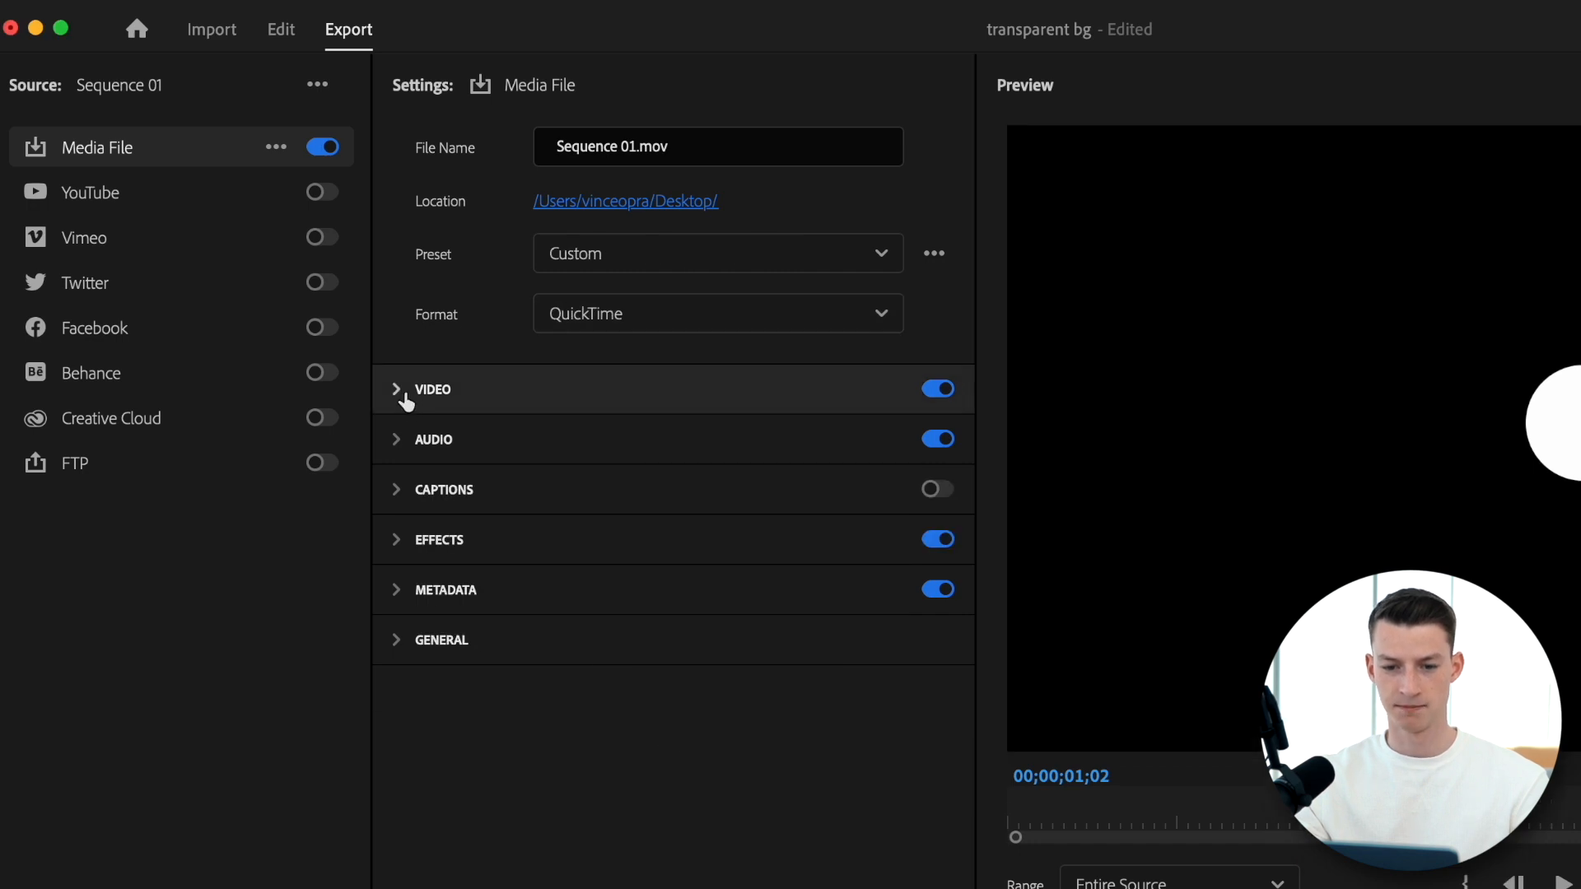
Change the QuickTime video codec from Apple ProRes 422 HQ to Animation
left_click(397, 389)
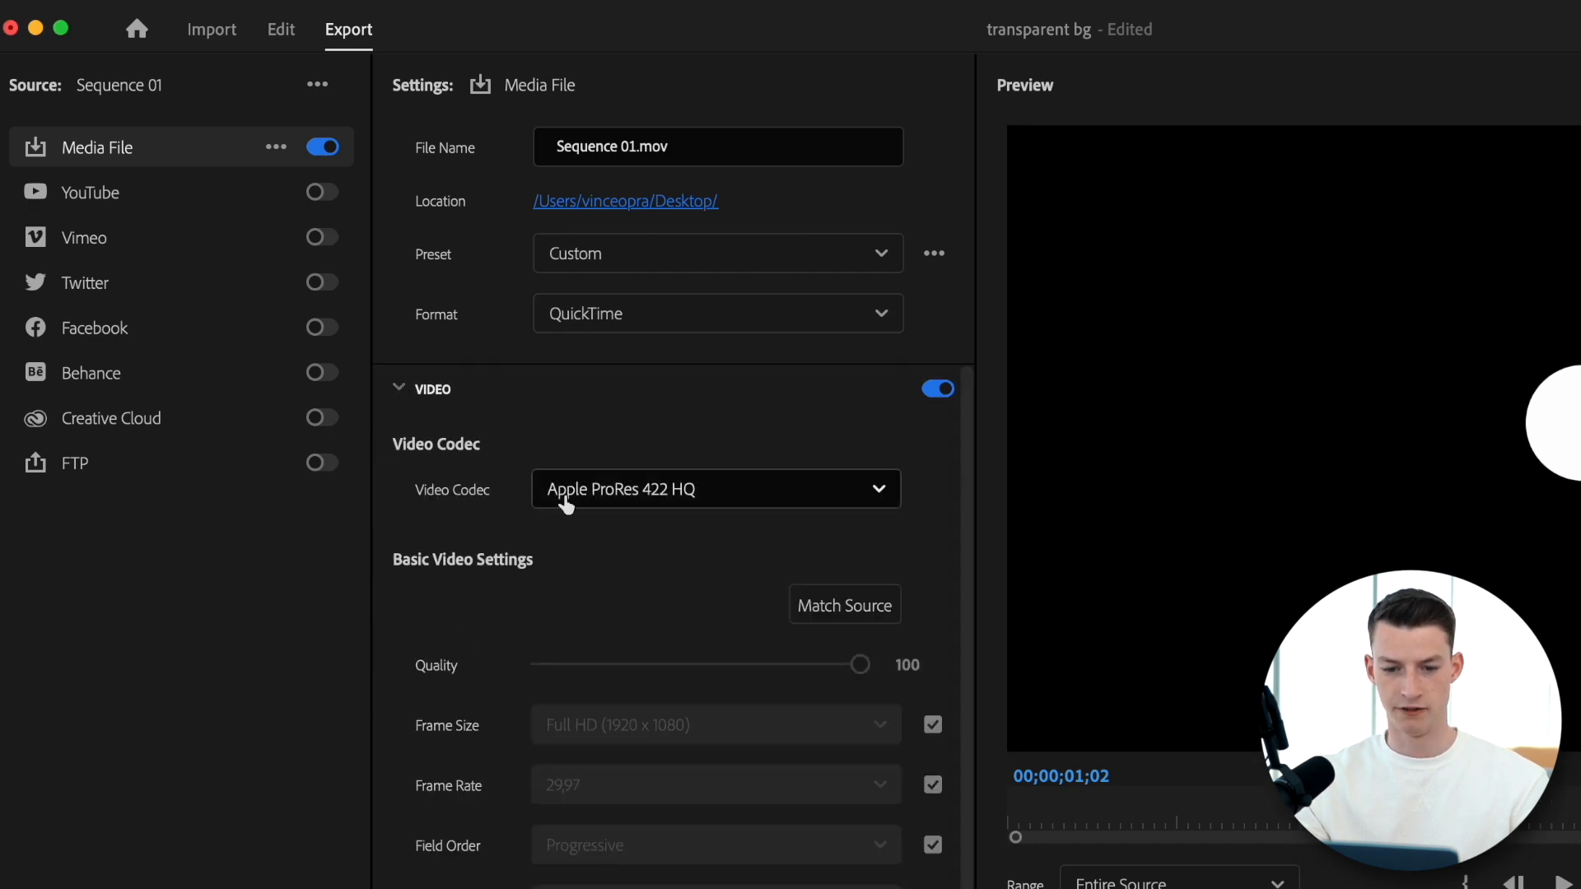
left_click(715, 489)
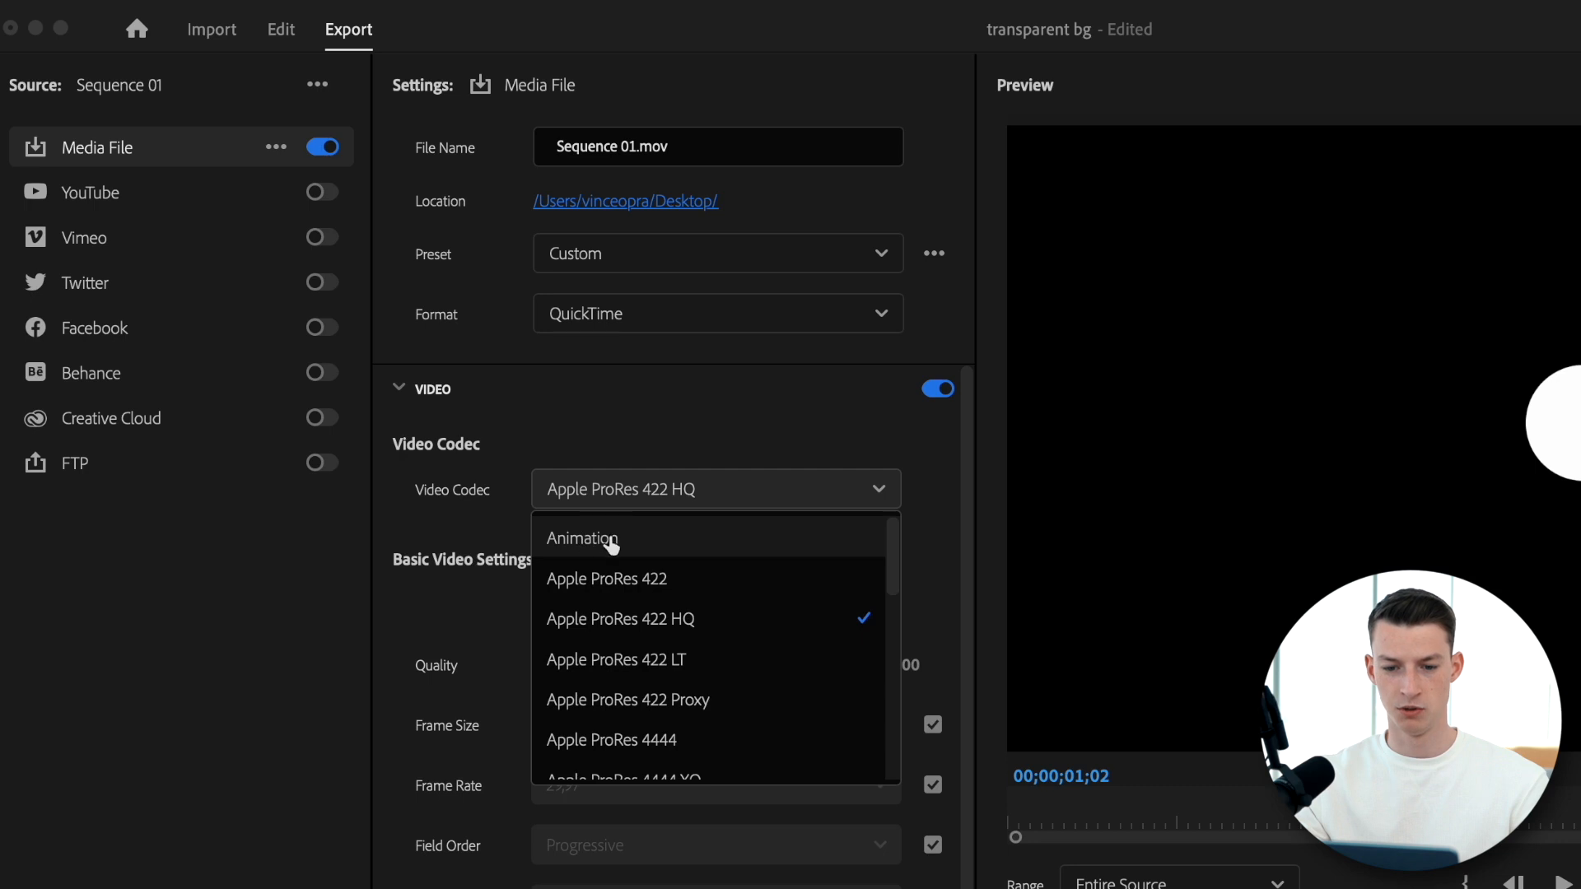
left_click(582, 537)
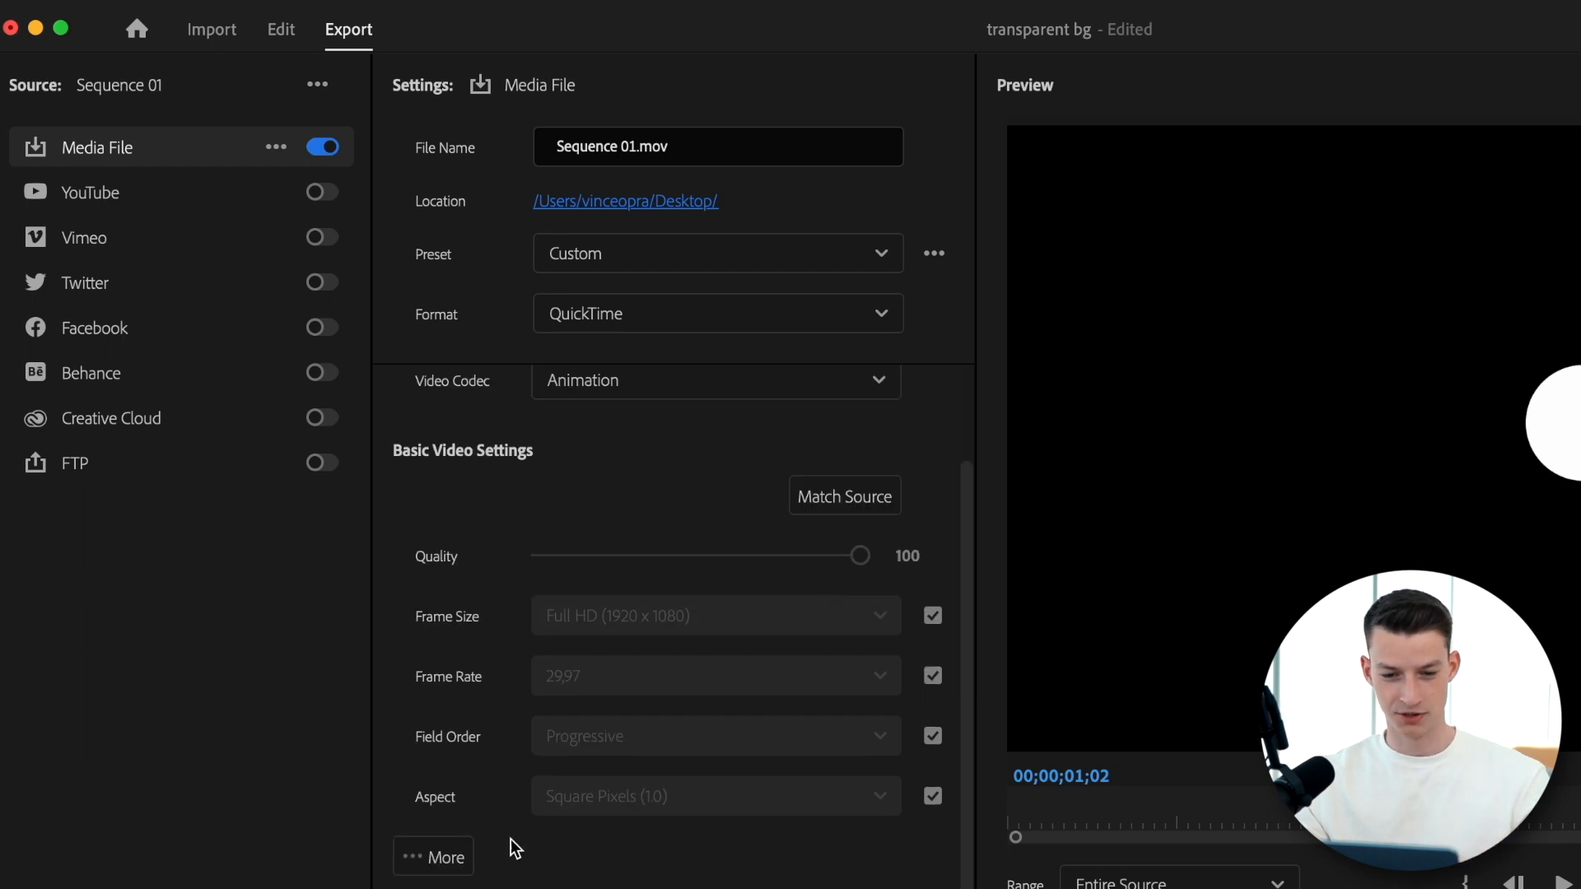
Reveal the additional video settings and the colour/alpha Depth choices
left_click(433, 856)
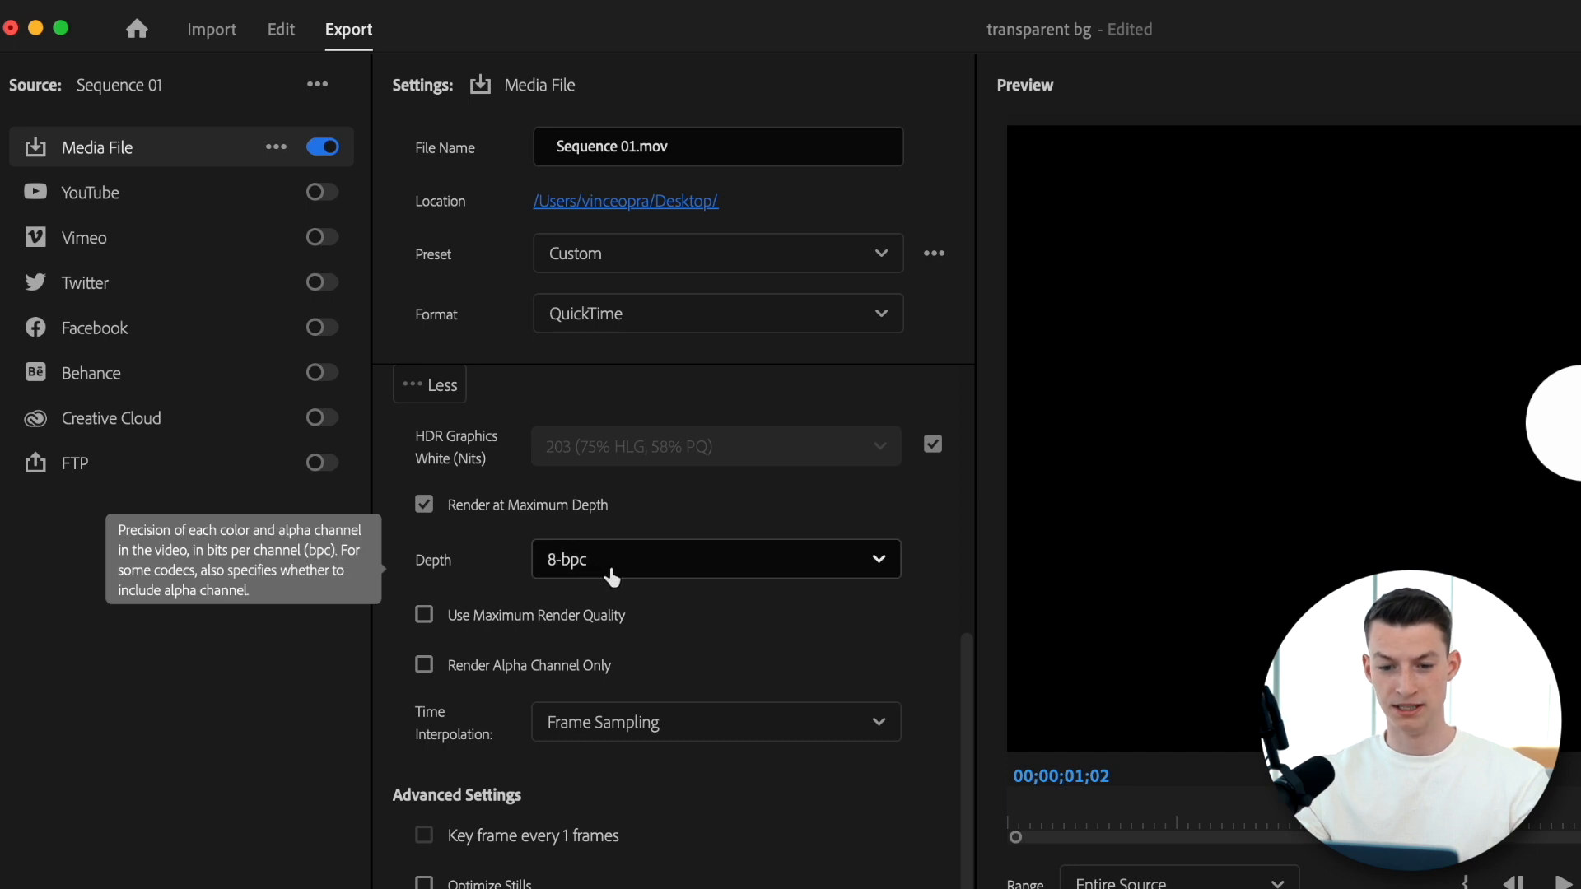
left_click(713, 560)
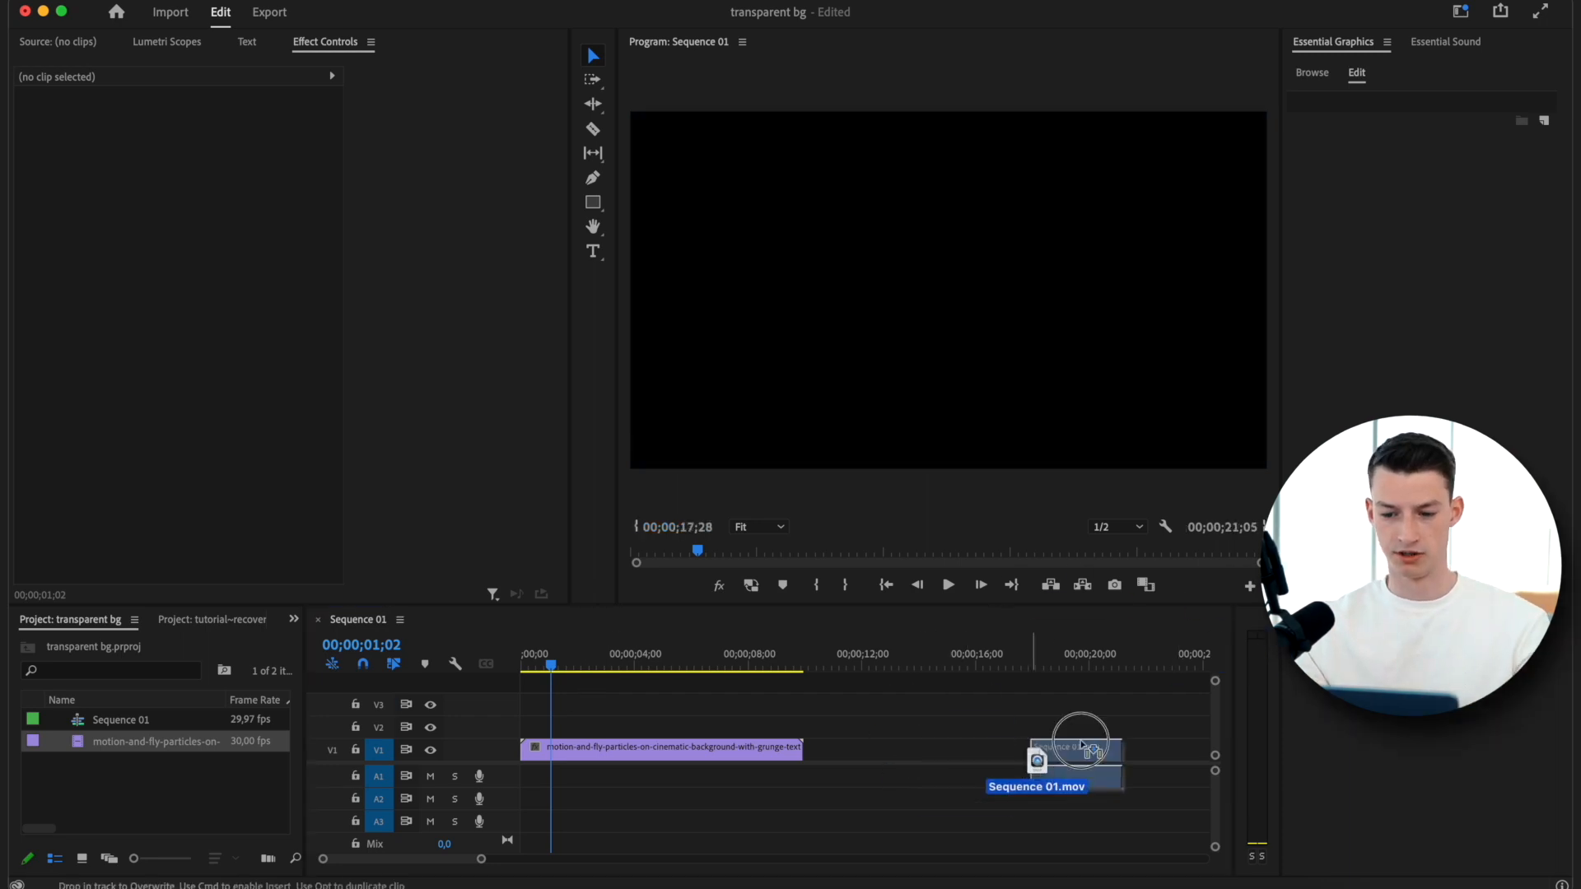
Place Sequence 01.mov on track V2 above the dark textured background clip
left_click_drag(1055, 755, 565, 725)
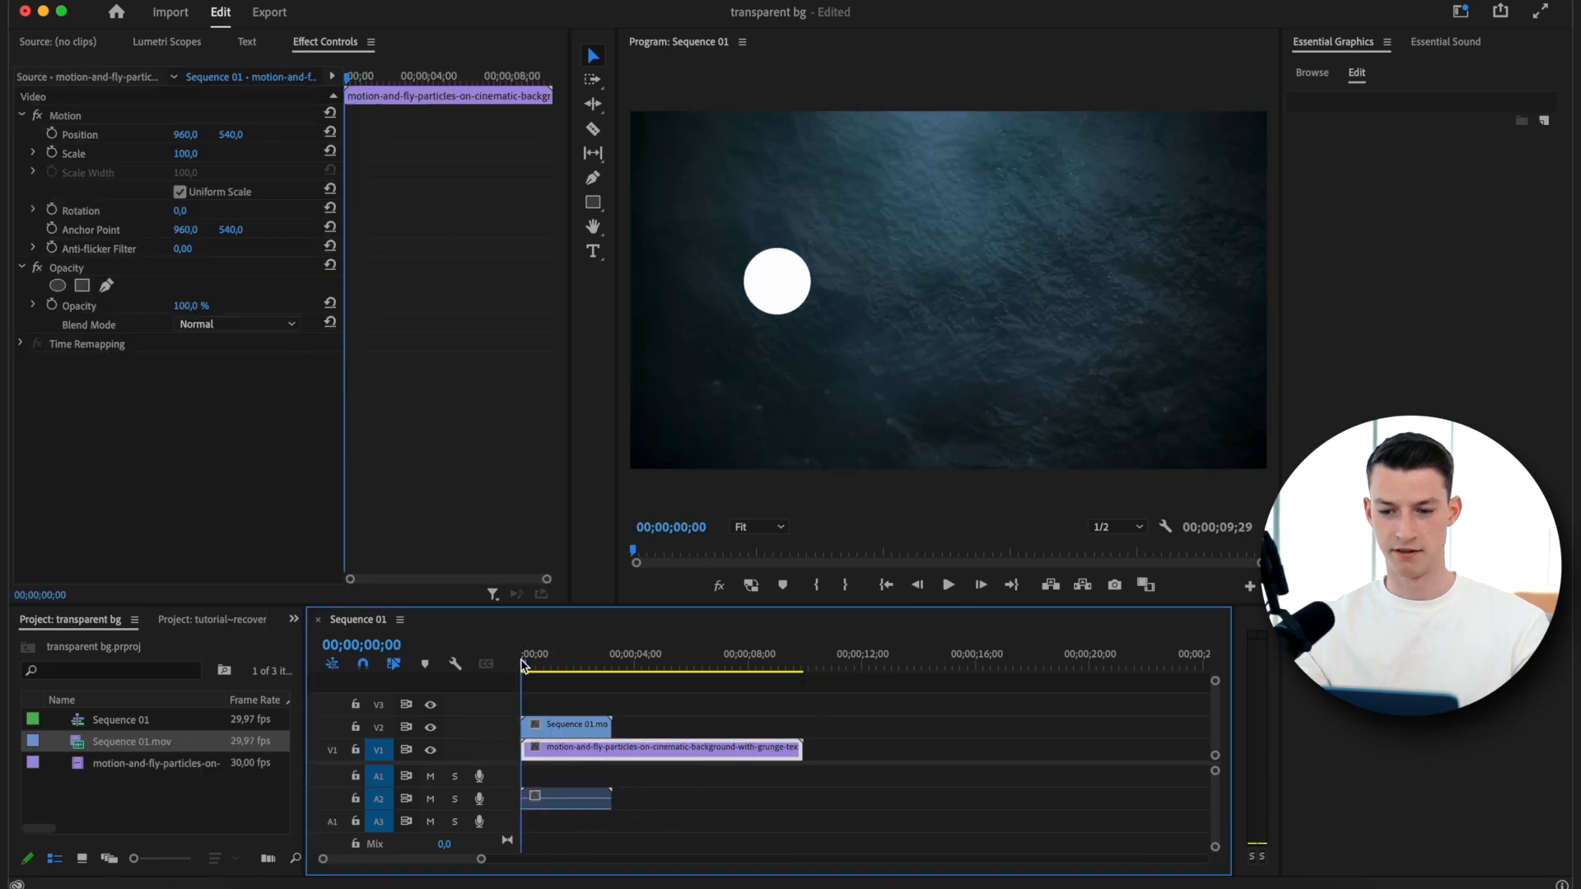